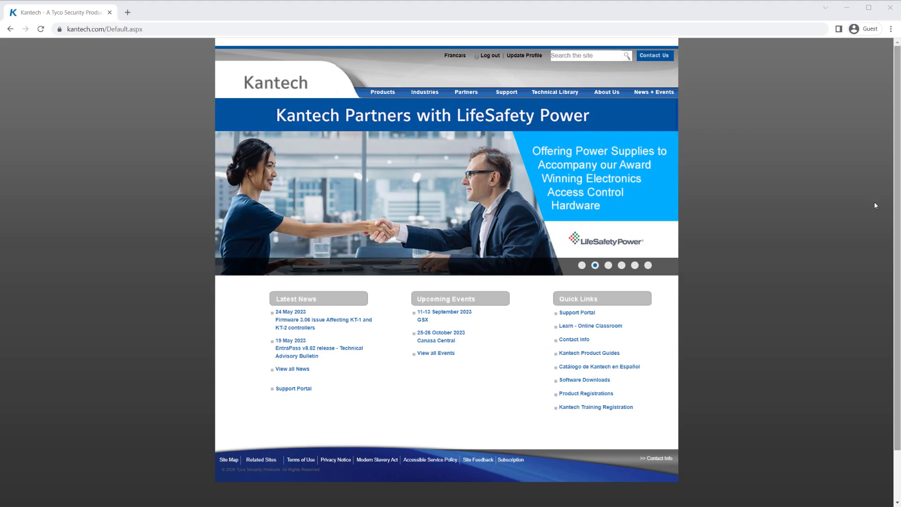
Step: Download the ioSmart-Reader-v1.07.01.zip firmware and upgrade tool from Kantech's ioSmart downloads
left_click(506, 92)
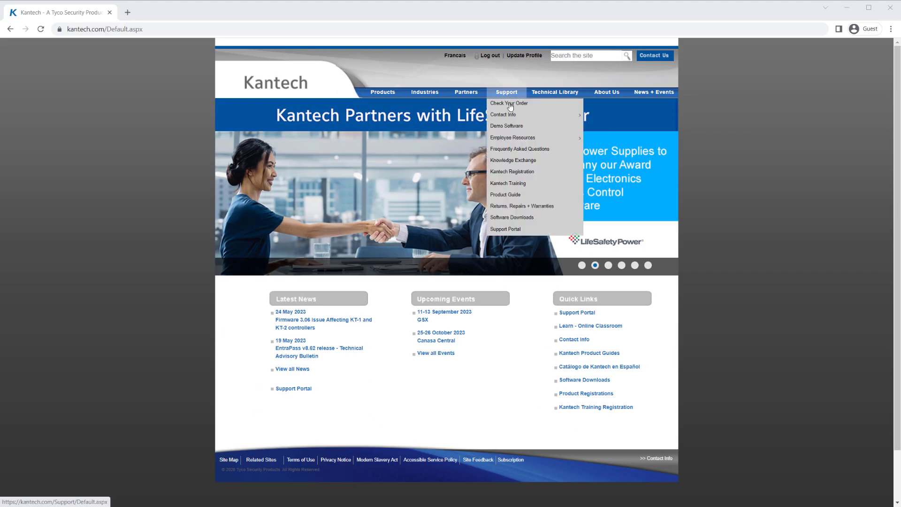
left_click(511, 218)
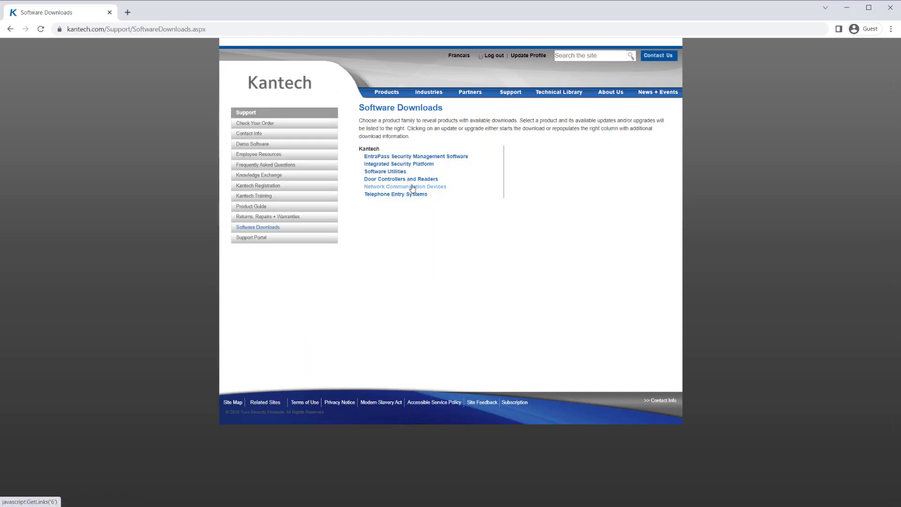
left_click(401, 179)
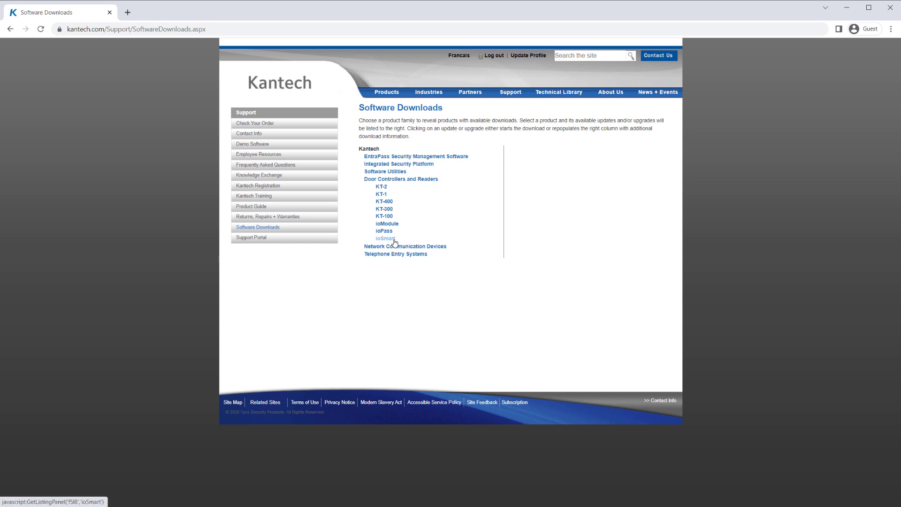
left_click(385, 238)
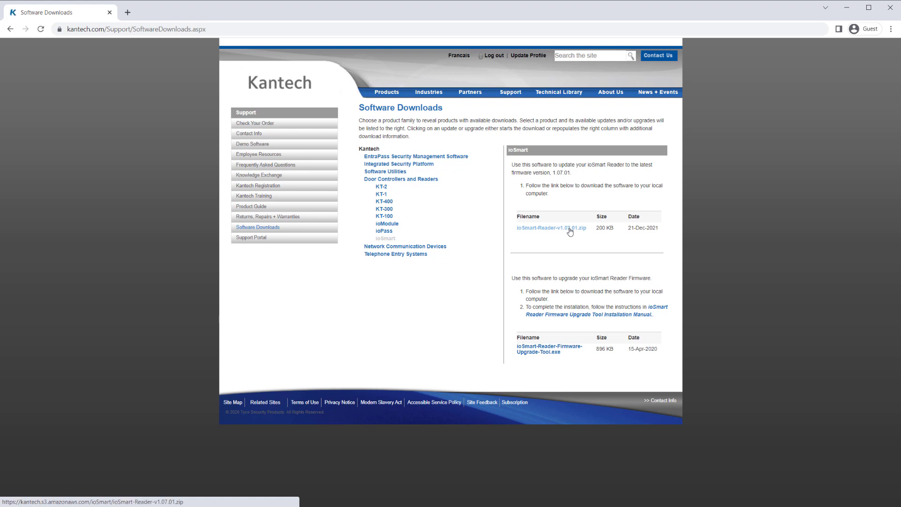
left_click(551, 227)
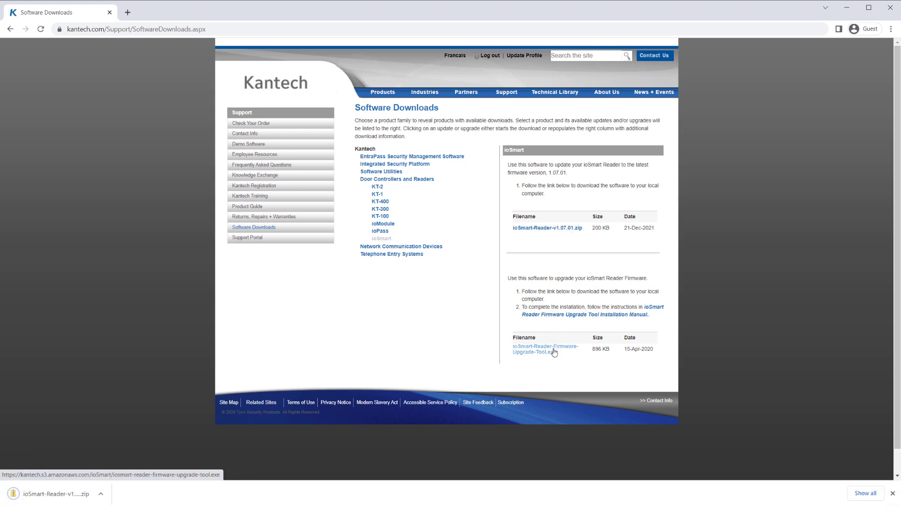
left_click(545, 348)
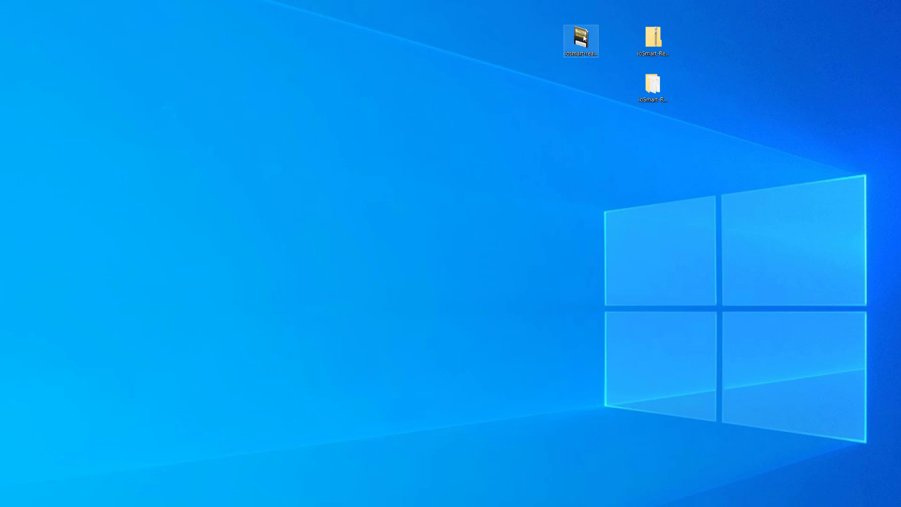
Step: Launch the ioSmart upgrade tool from the desktop and dismiss the missing defaults File Error
left_click(580, 40)
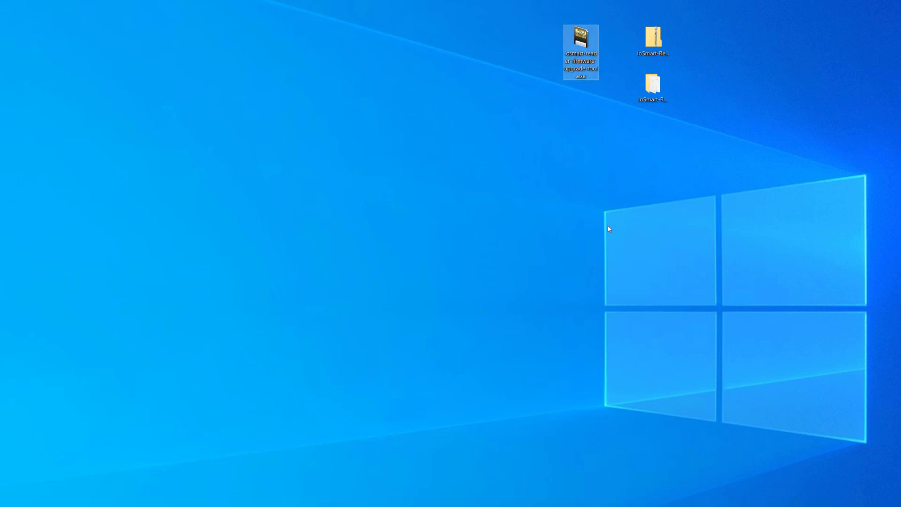
double_click(579, 44)
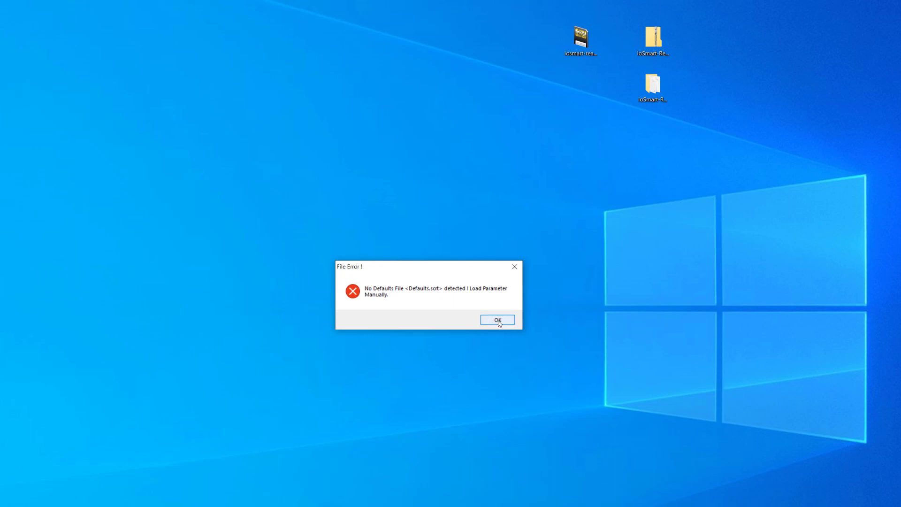
left_click(497, 320)
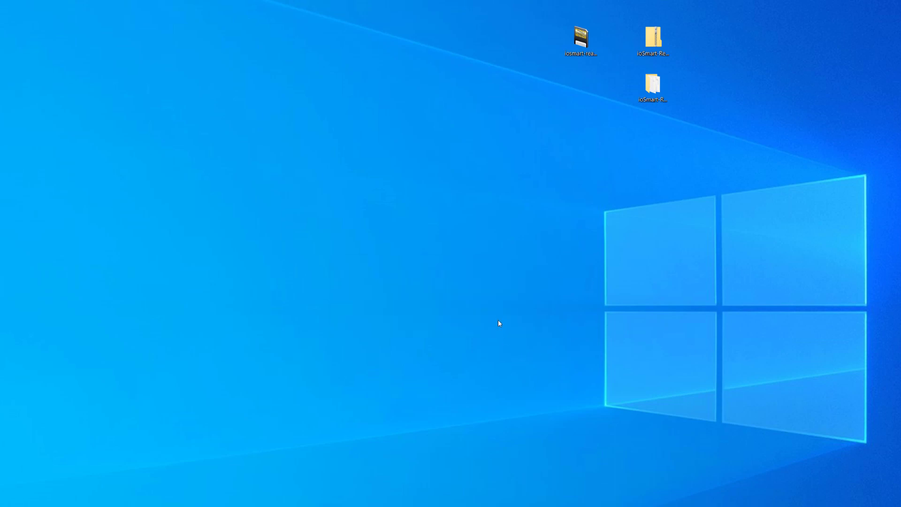
double_click(579, 38)
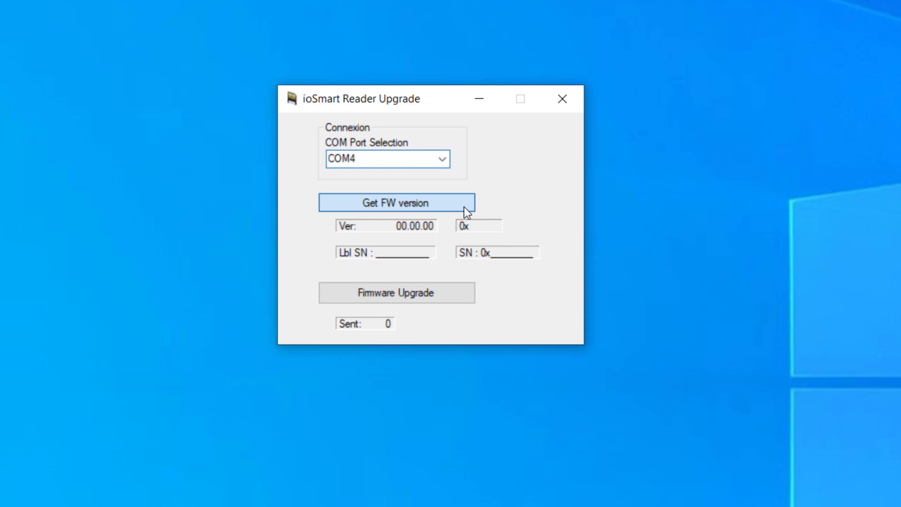
Step: Read the COM4 reader's firmware version: KM9D v1.06.23 with serial numbers
left_click(396, 203)
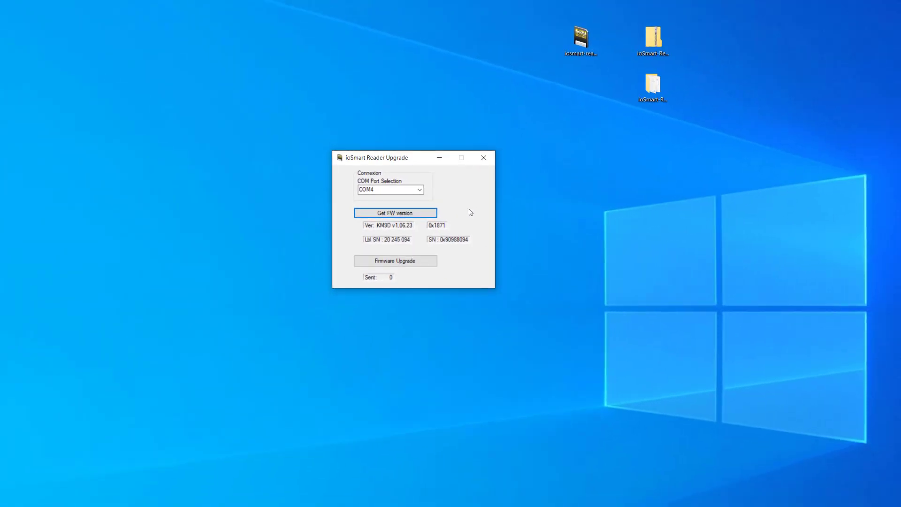
Step: Start upgrading the reader with KM9D107A.BIN from the ioSmart-Reader-v1.07.01 folder
left_click(395, 260)
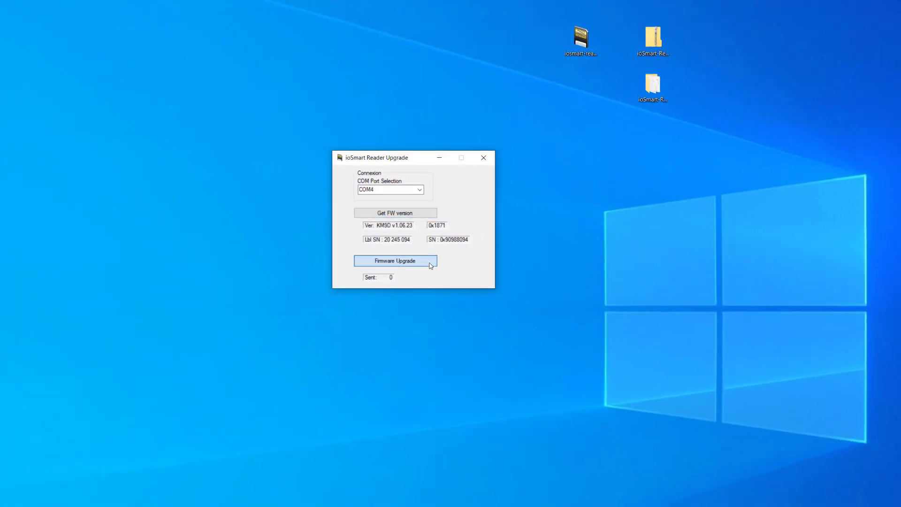
left_click(395, 260)
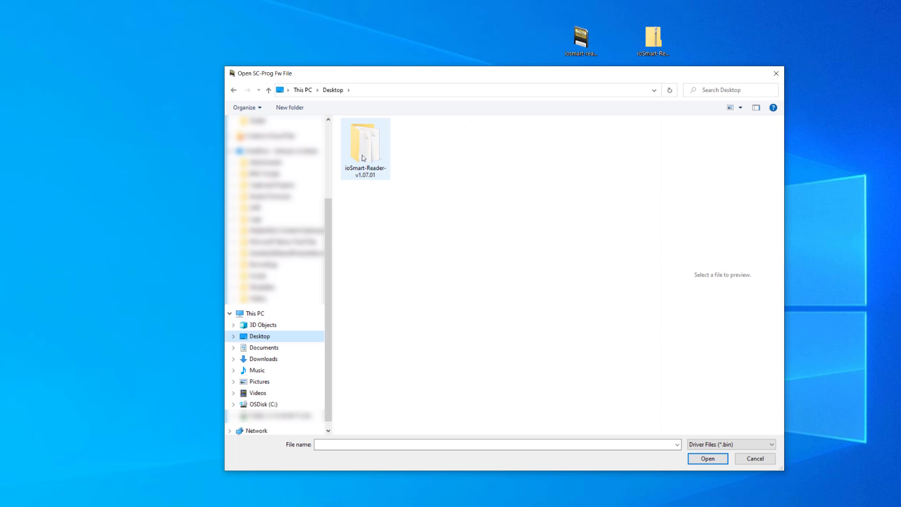
double_click(365, 143)
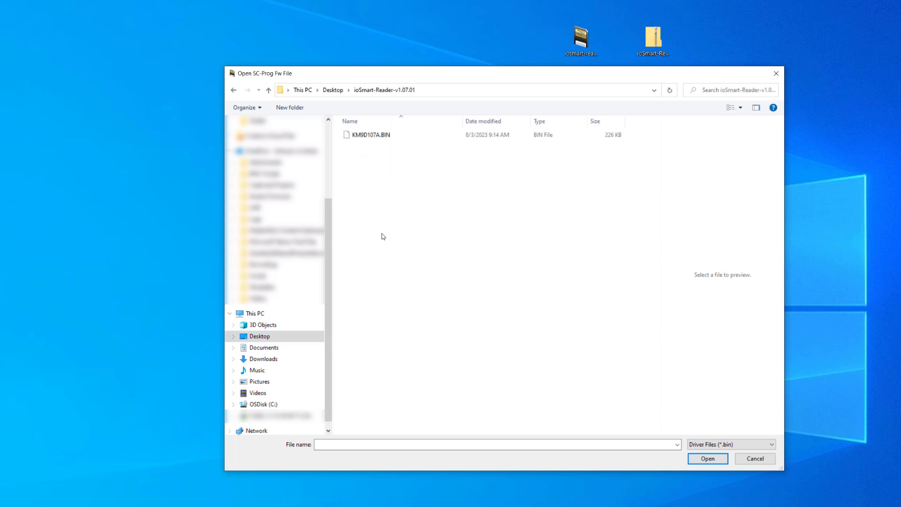
left_click(371, 135)
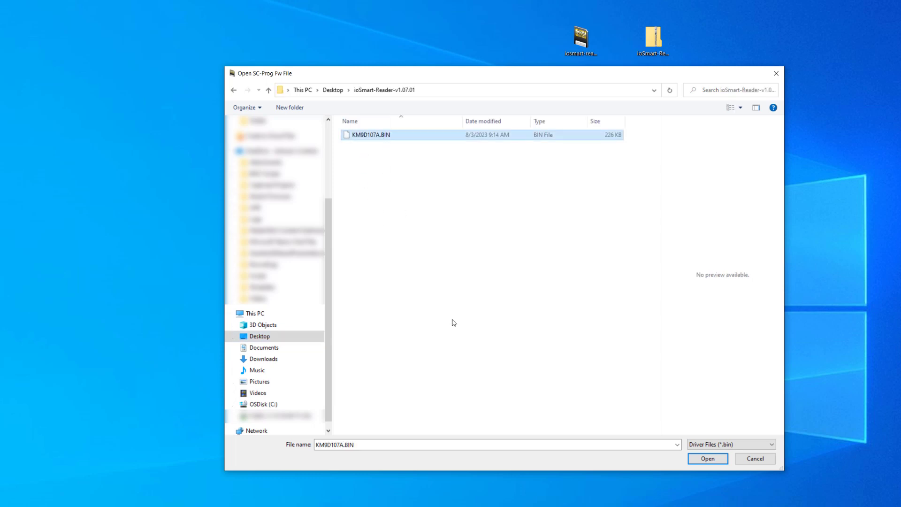
left_click(707, 458)
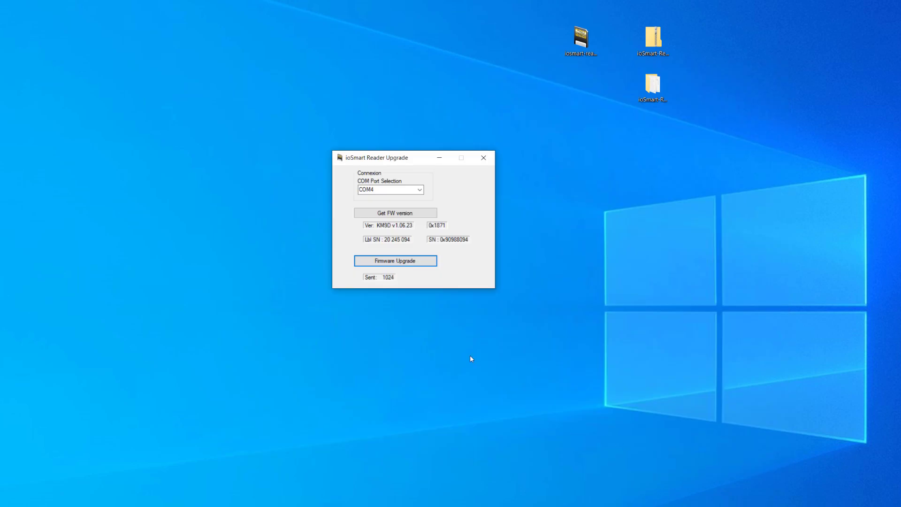